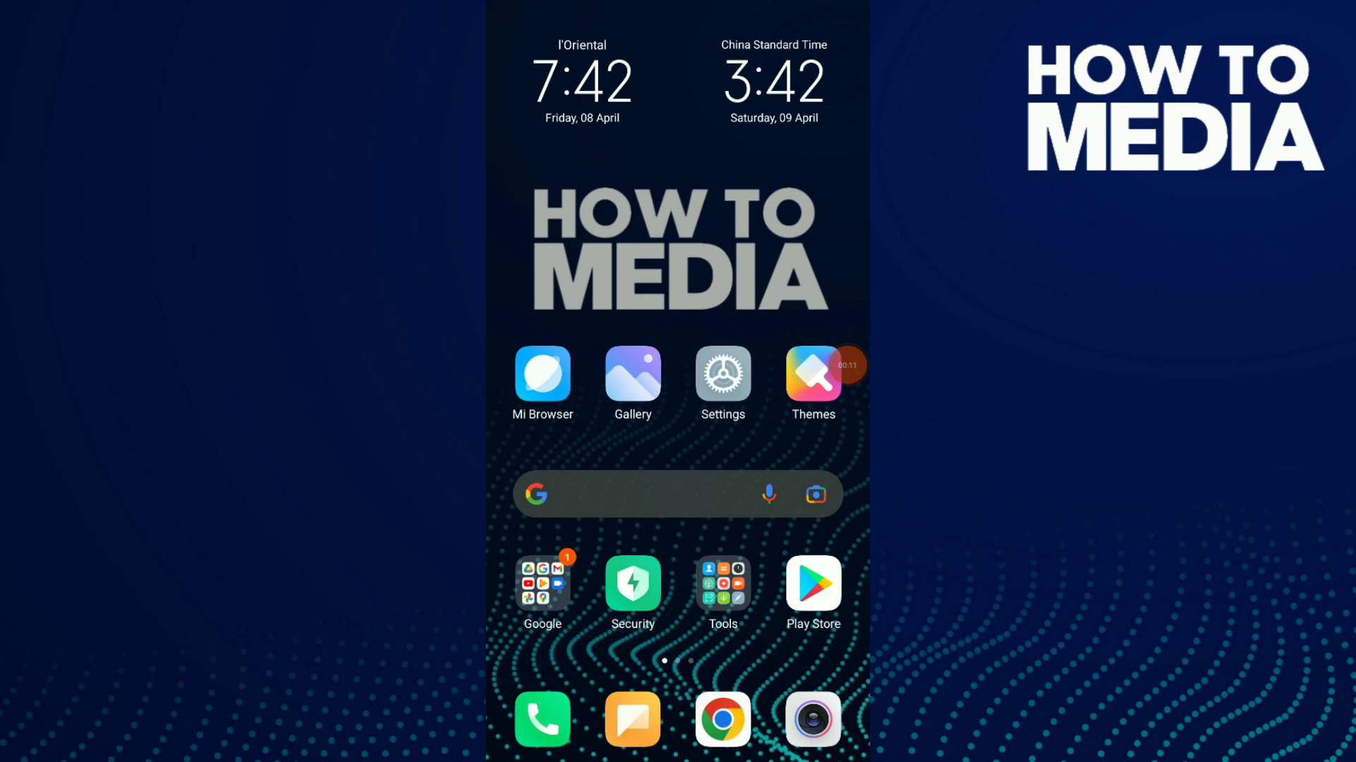
Step: Reach the Instagram account Settings page from the profile's menu
scroll(left, 3)
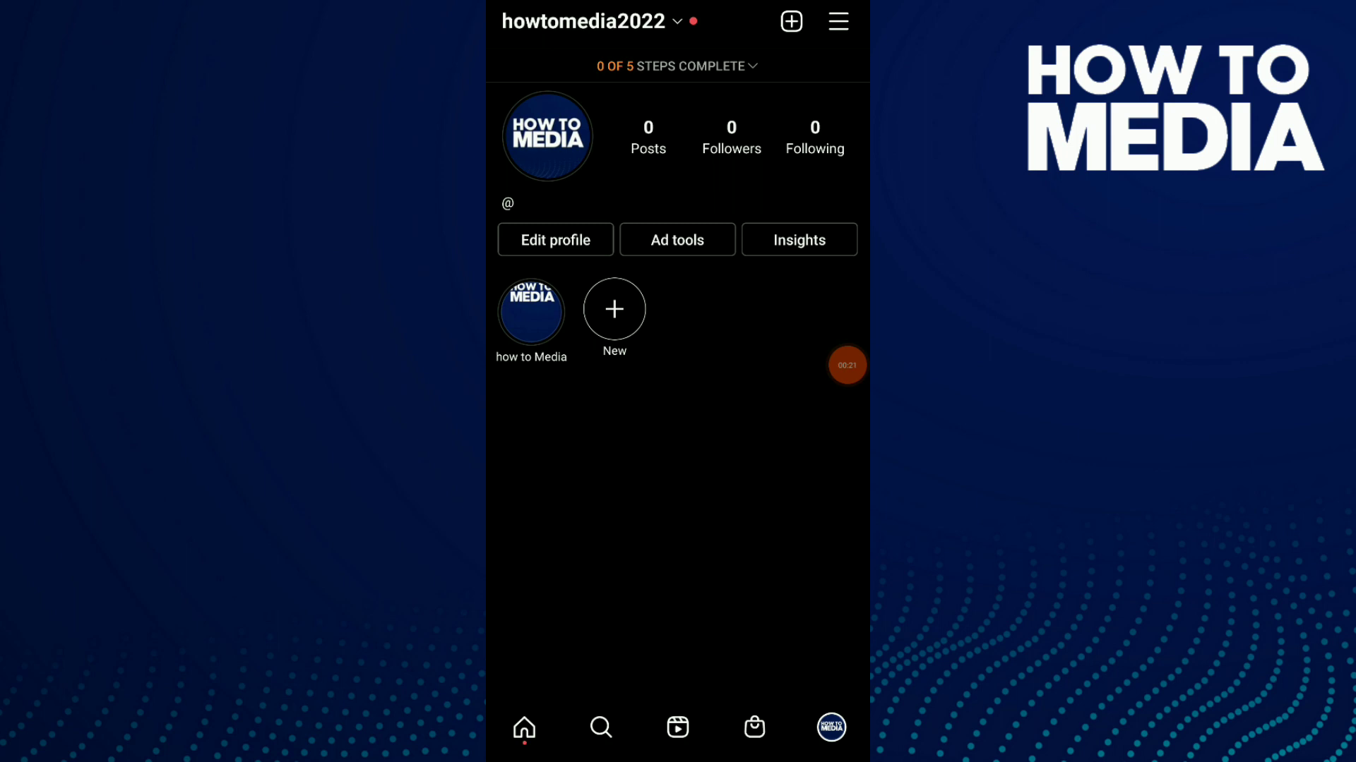
click(838, 21)
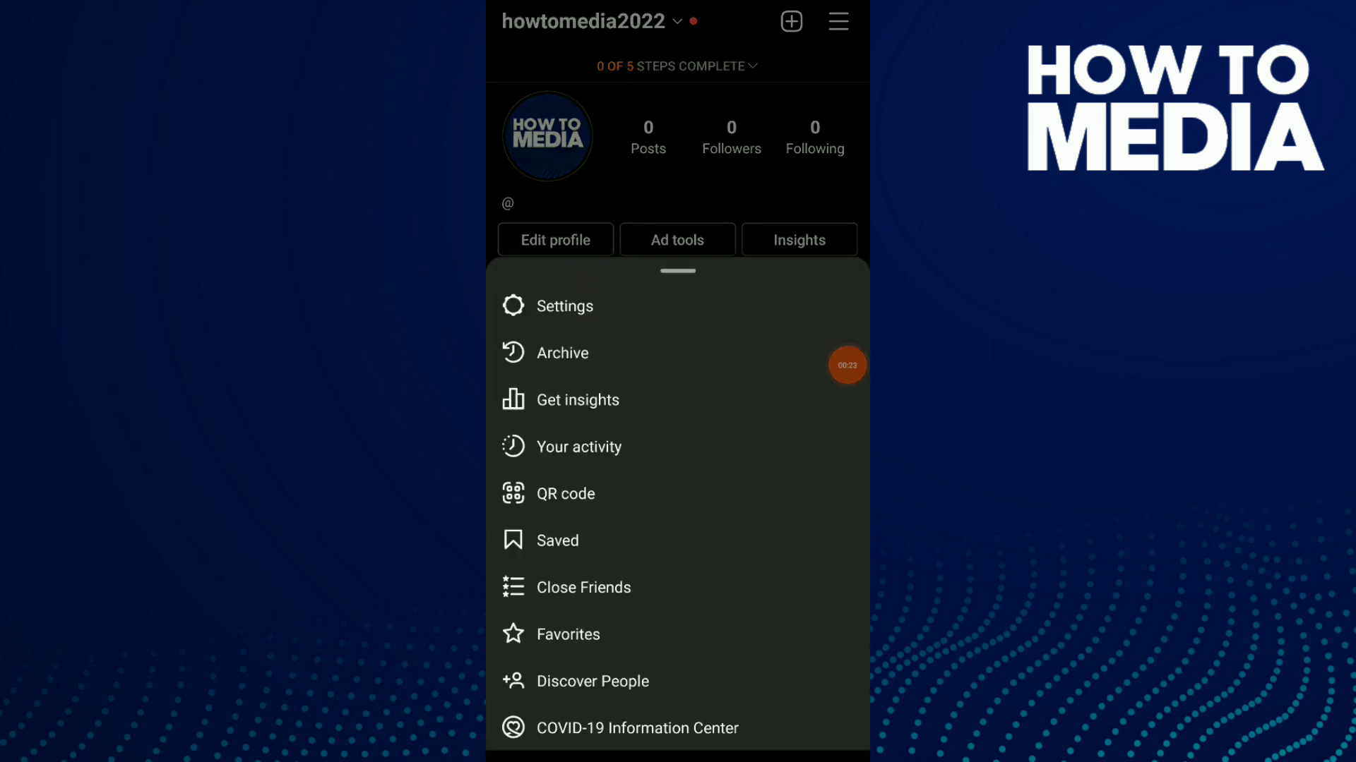
click(564, 305)
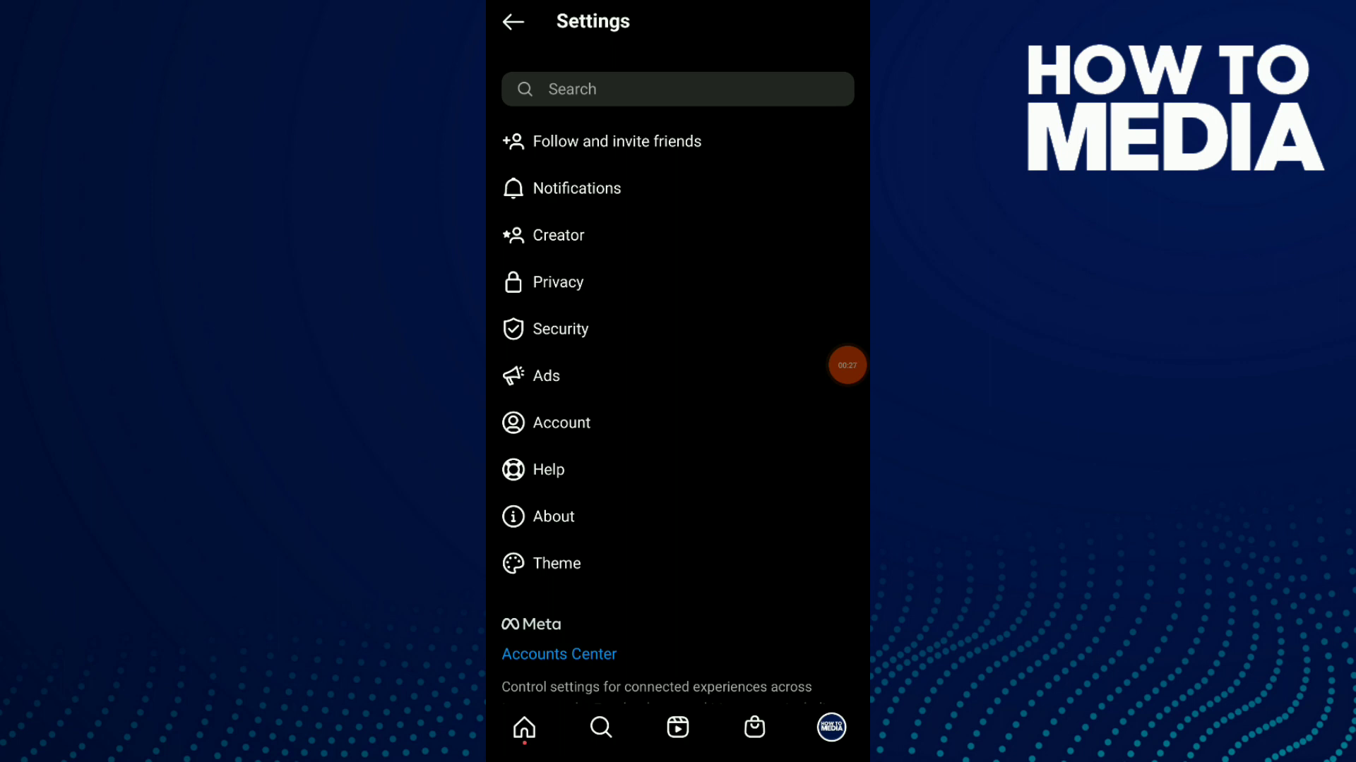
Step: Set the app theme to Dark, leave Settings and return to the phone home screen
click(555, 564)
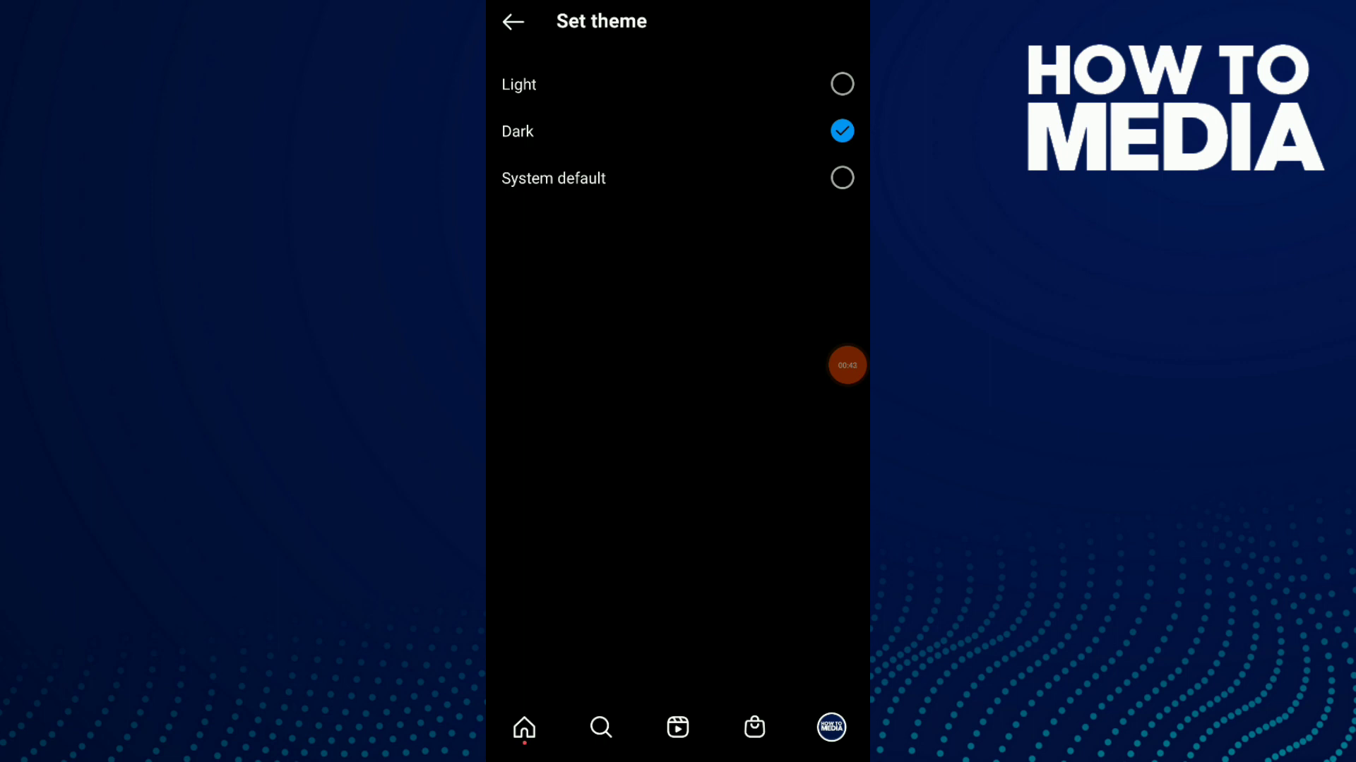
click(511, 21)
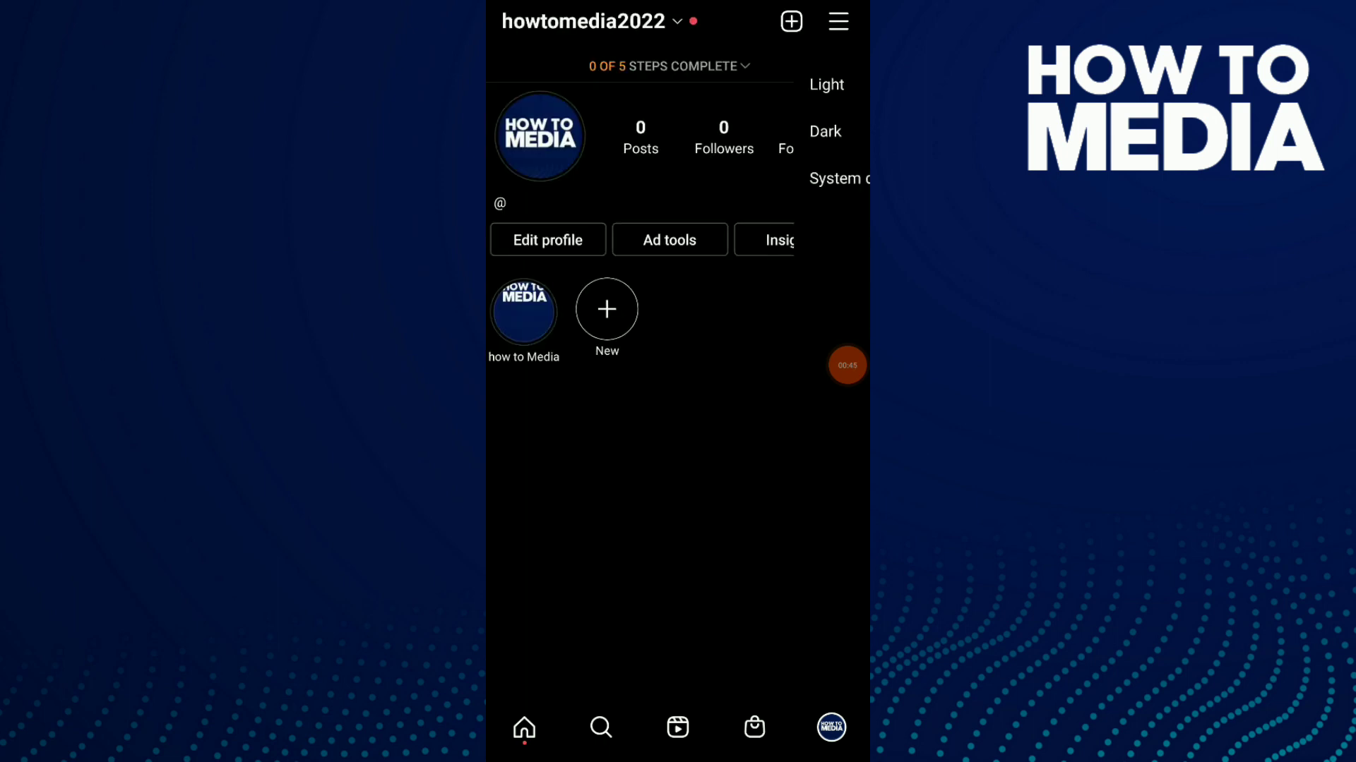
key(home)
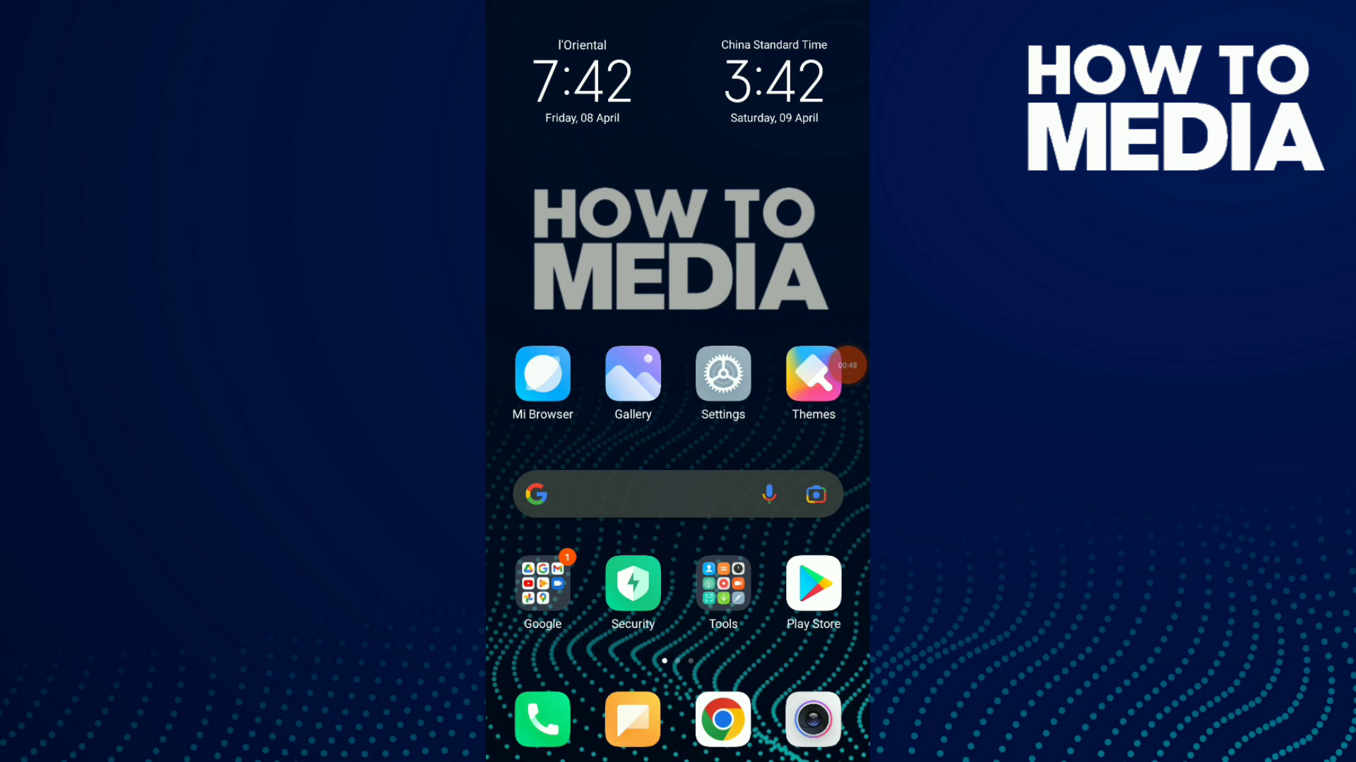